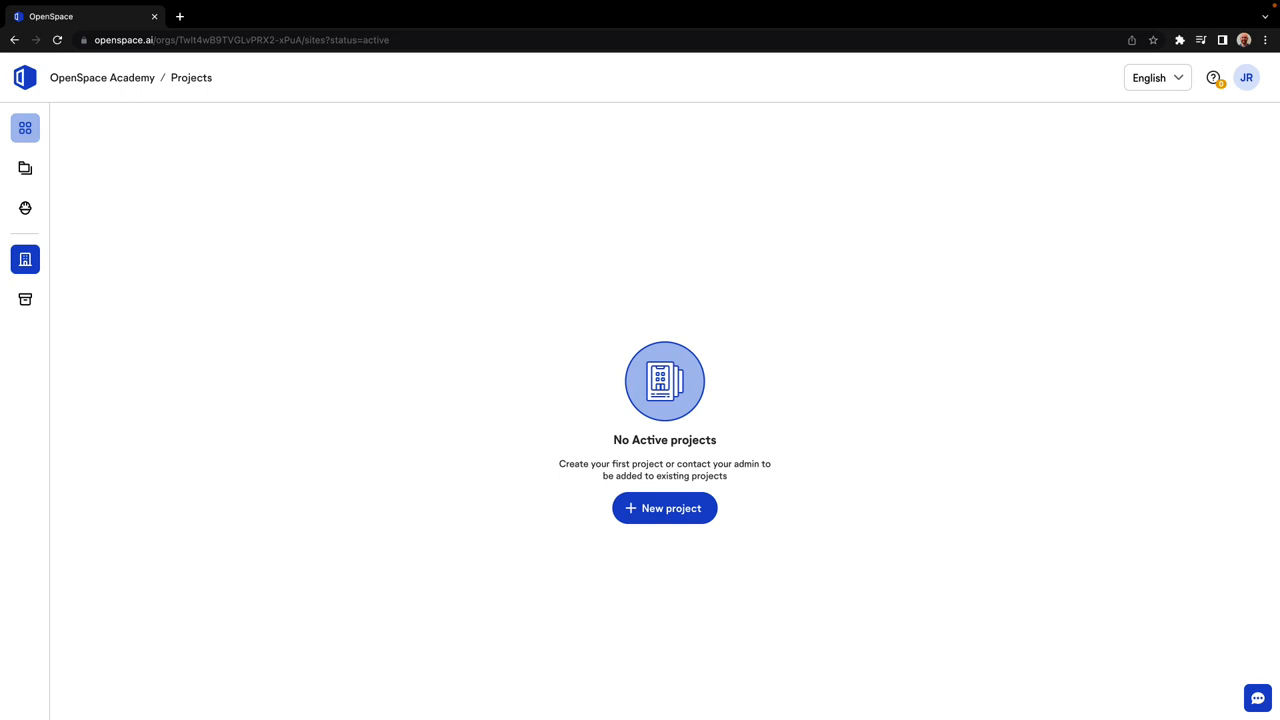
pyautogui.moveTo(679, 539)
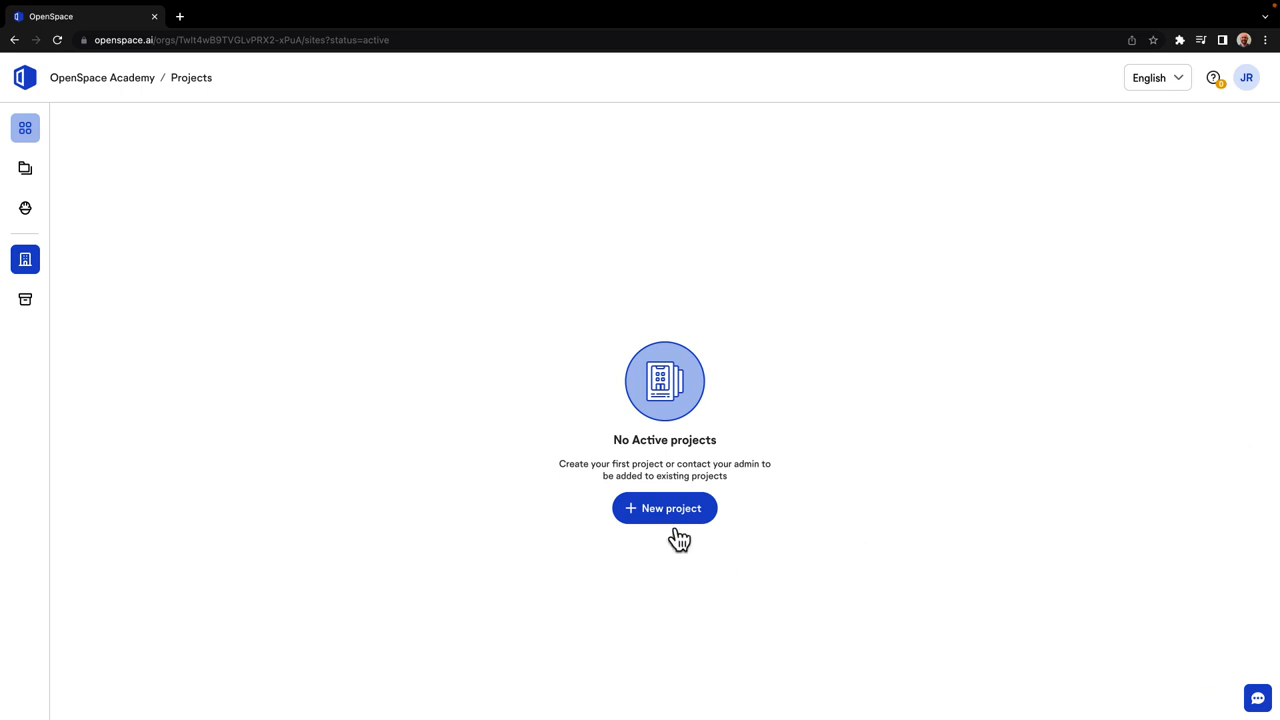
# Create a new project 'Academy Demo' at 2100 Washington Avenue, Philadelphia
pyautogui.click(664, 508)
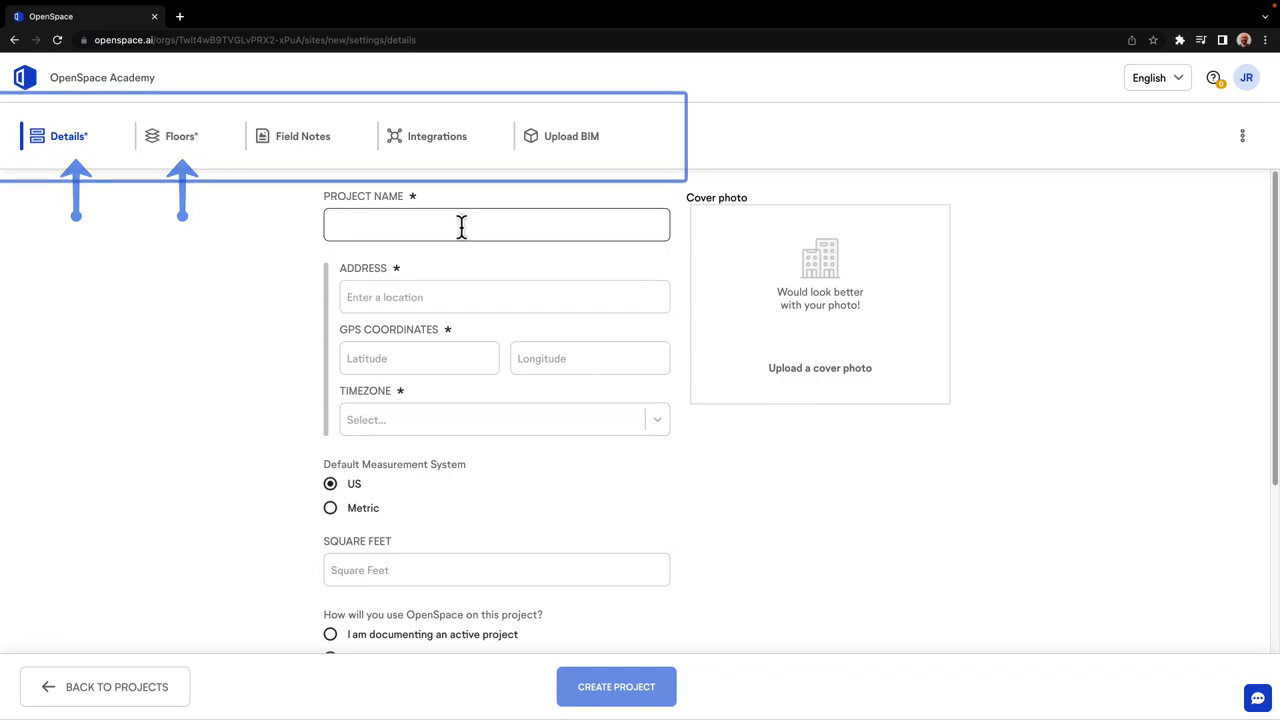
pyautogui.write('Academy Demo')
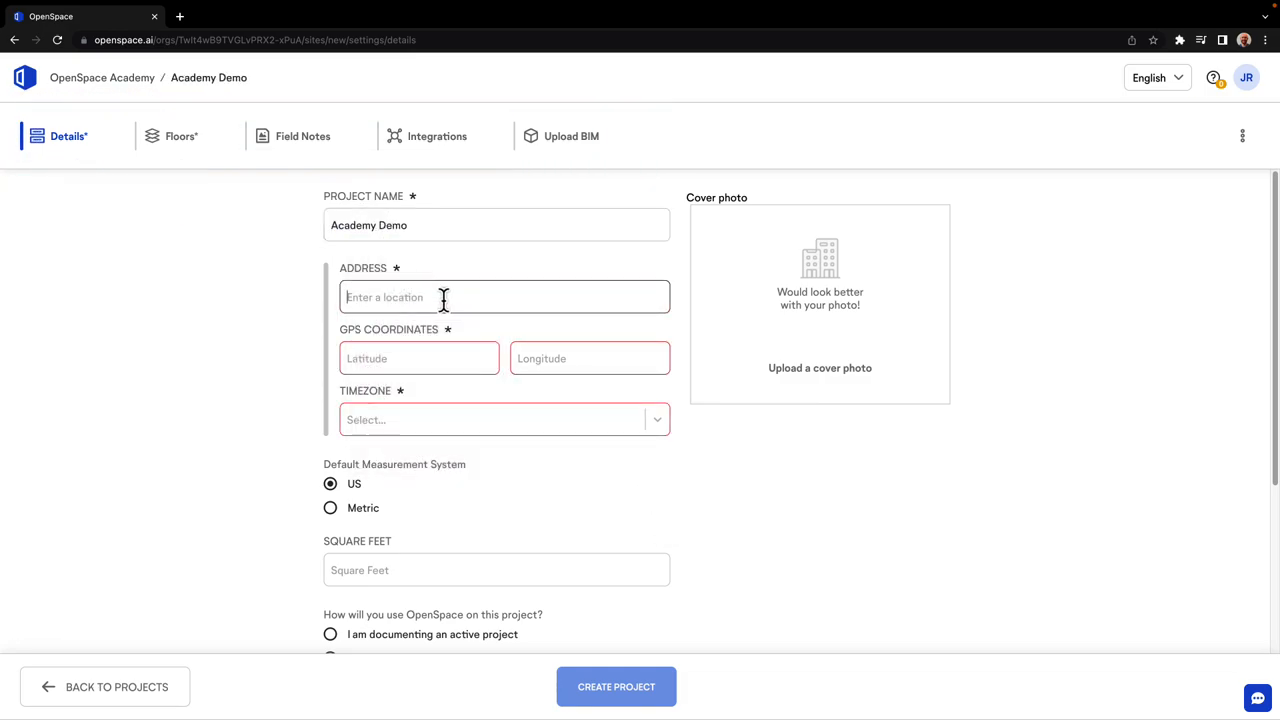
pyautogui.write('2100')
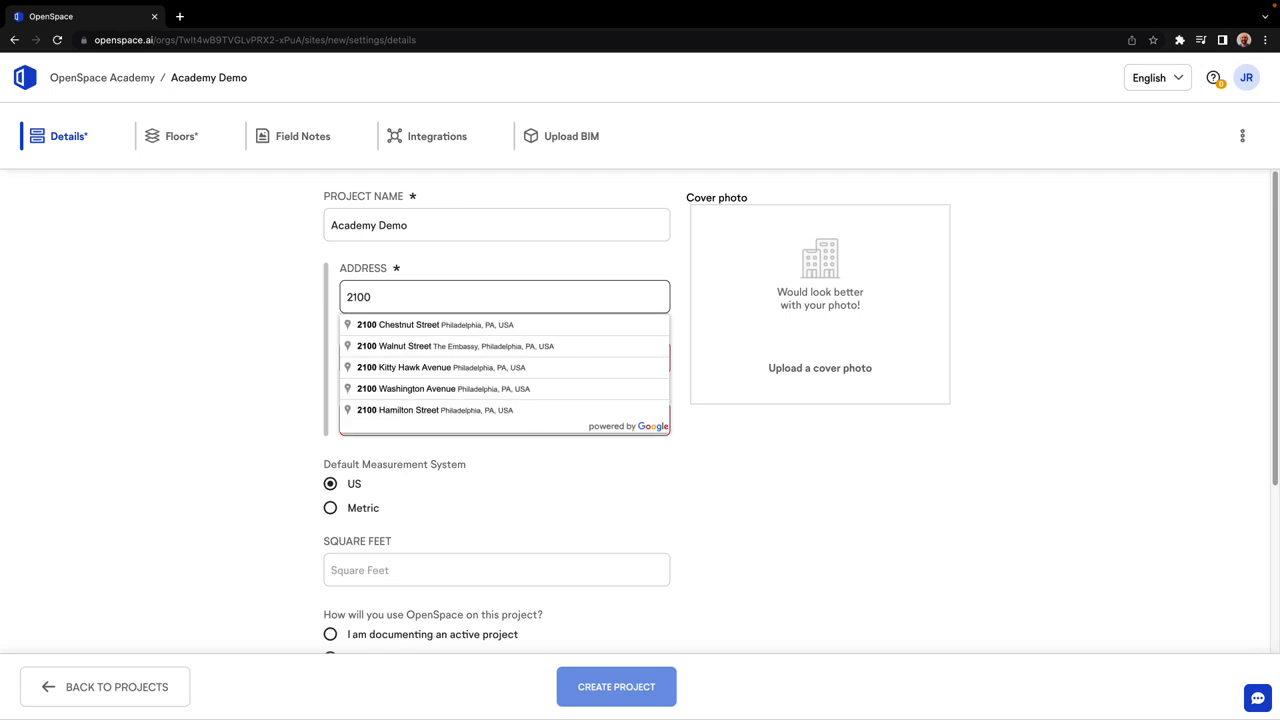
pyautogui.click(406, 388)
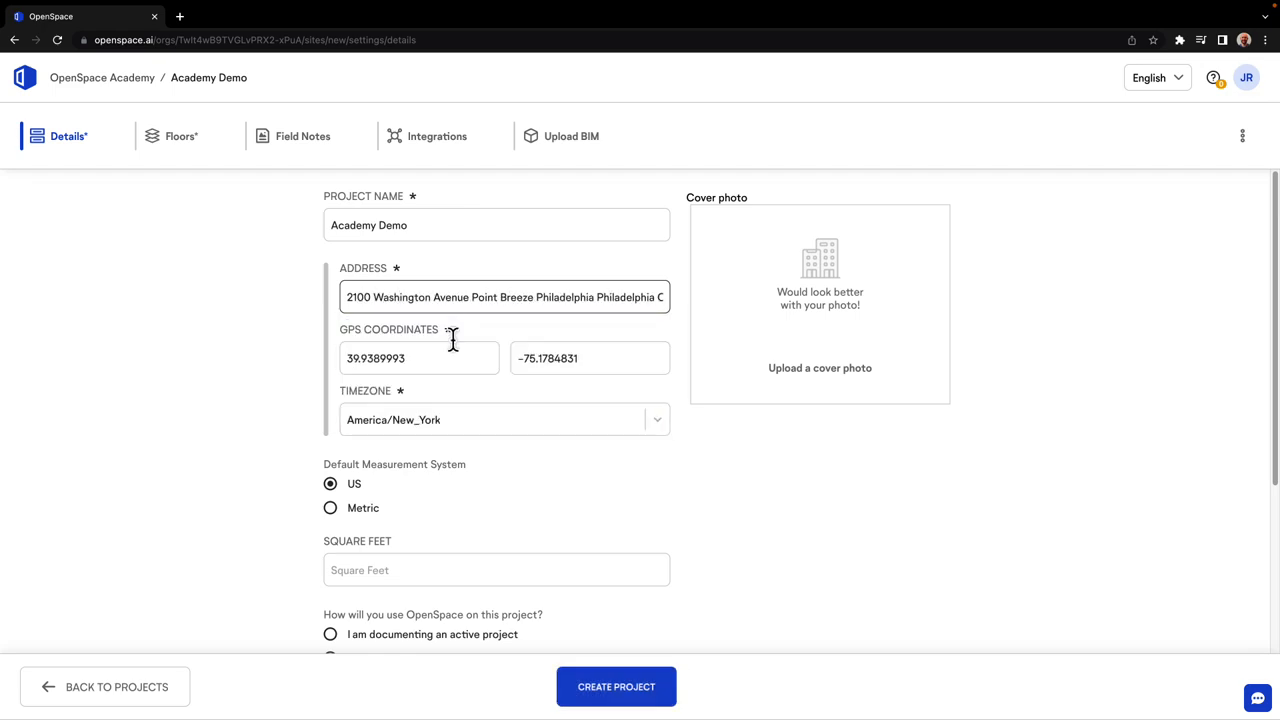
# Mark the project as actively documented, 10000 sq ft, construction 02/01/2023 to 06/10/2023
pyautogui.scroll(-3)
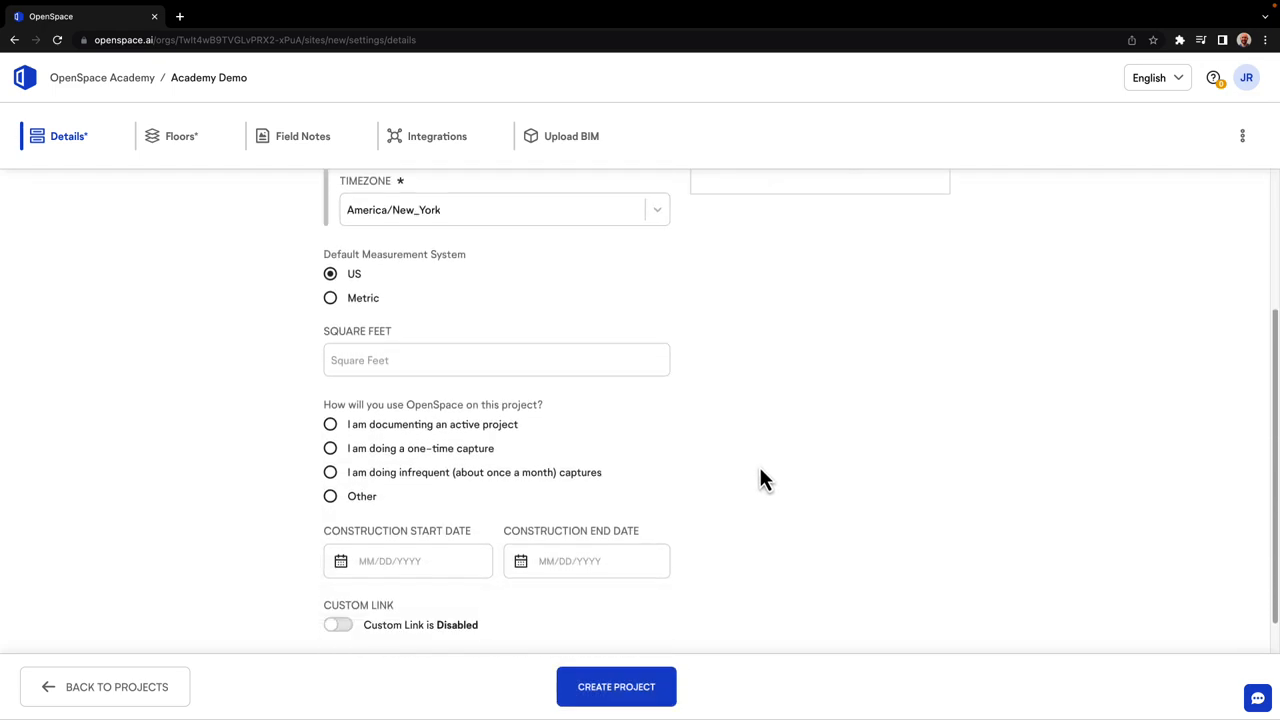
pyautogui.click(330, 424)
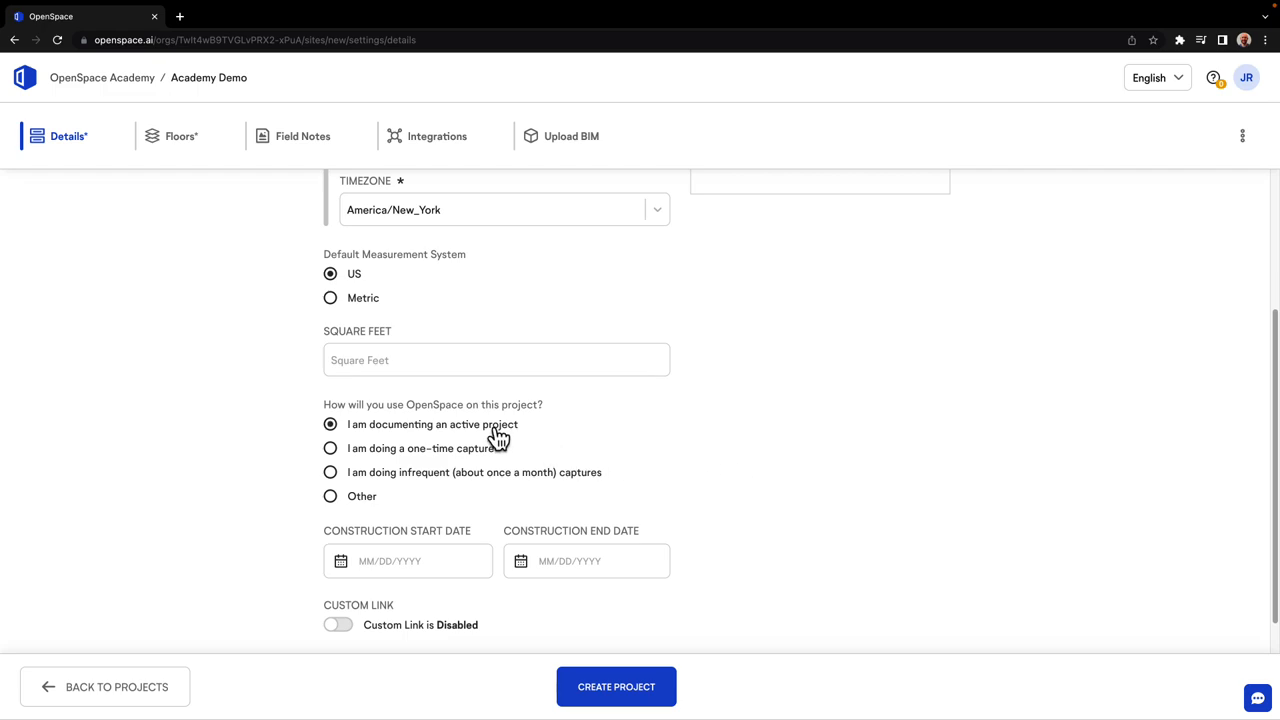
pyautogui.write('10000')
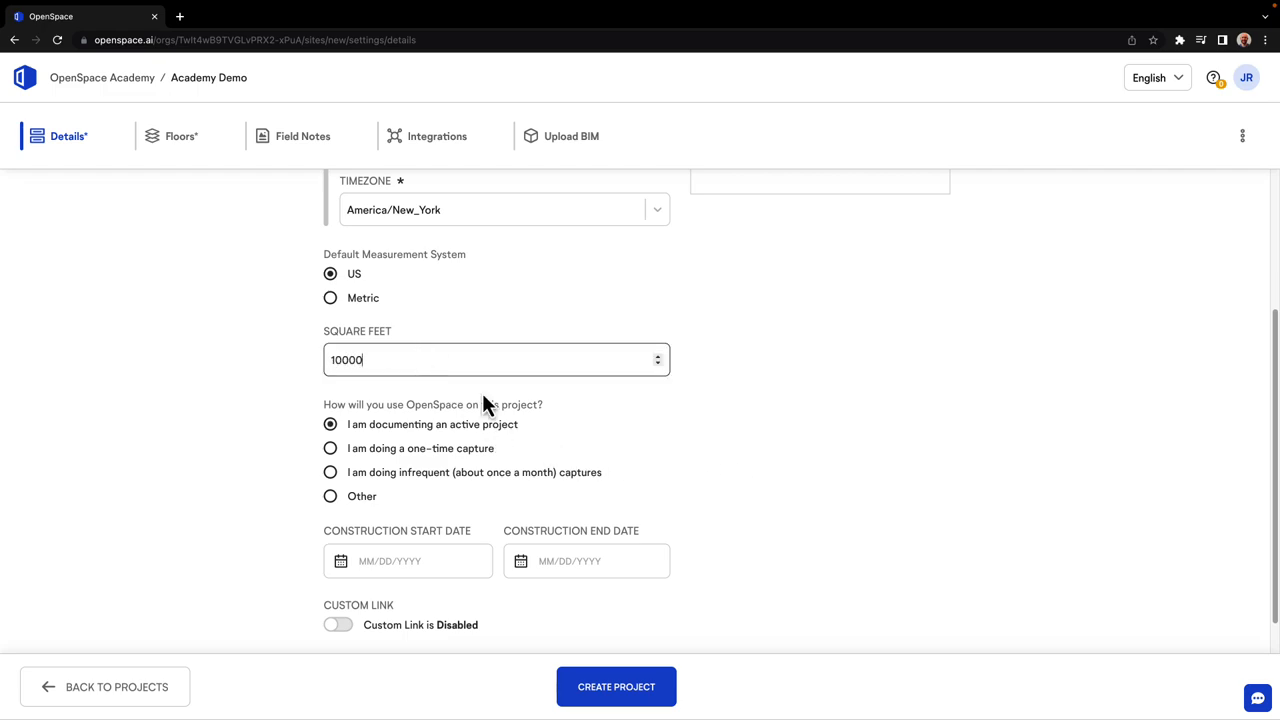
pyautogui.click(408, 561)
pyautogui.write('02/01/2023')
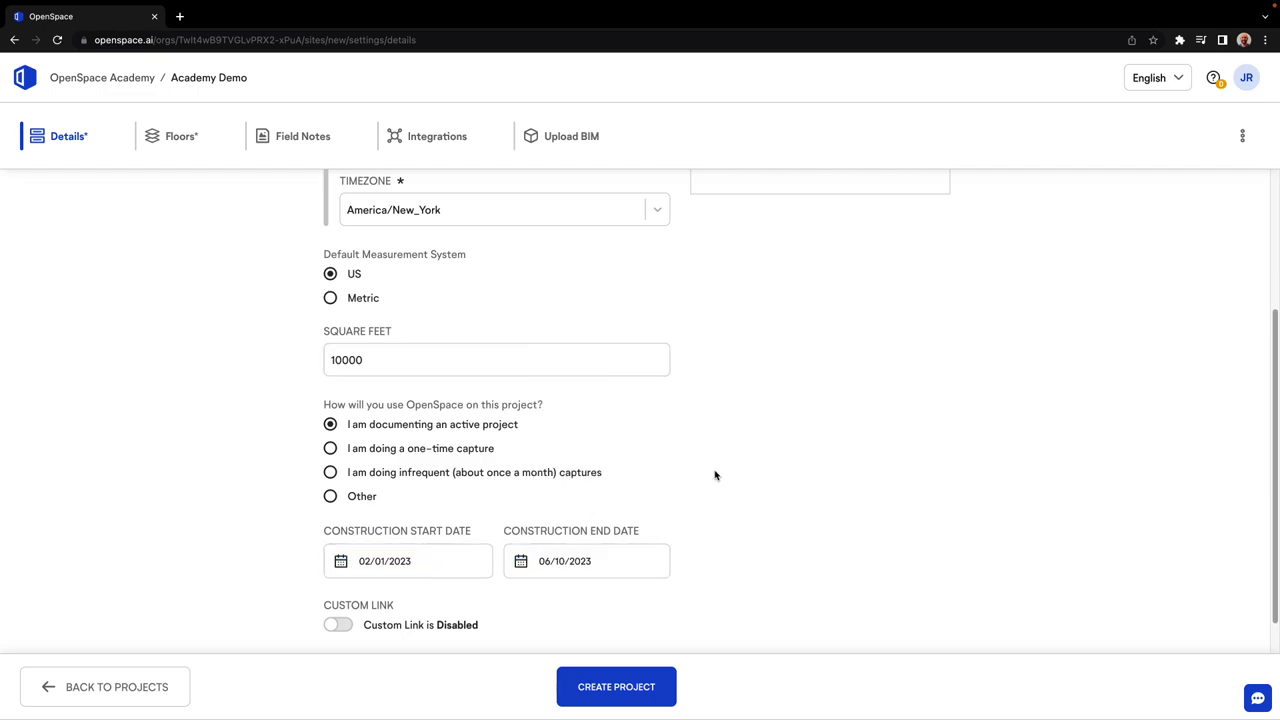
pyautogui.scroll(-3)
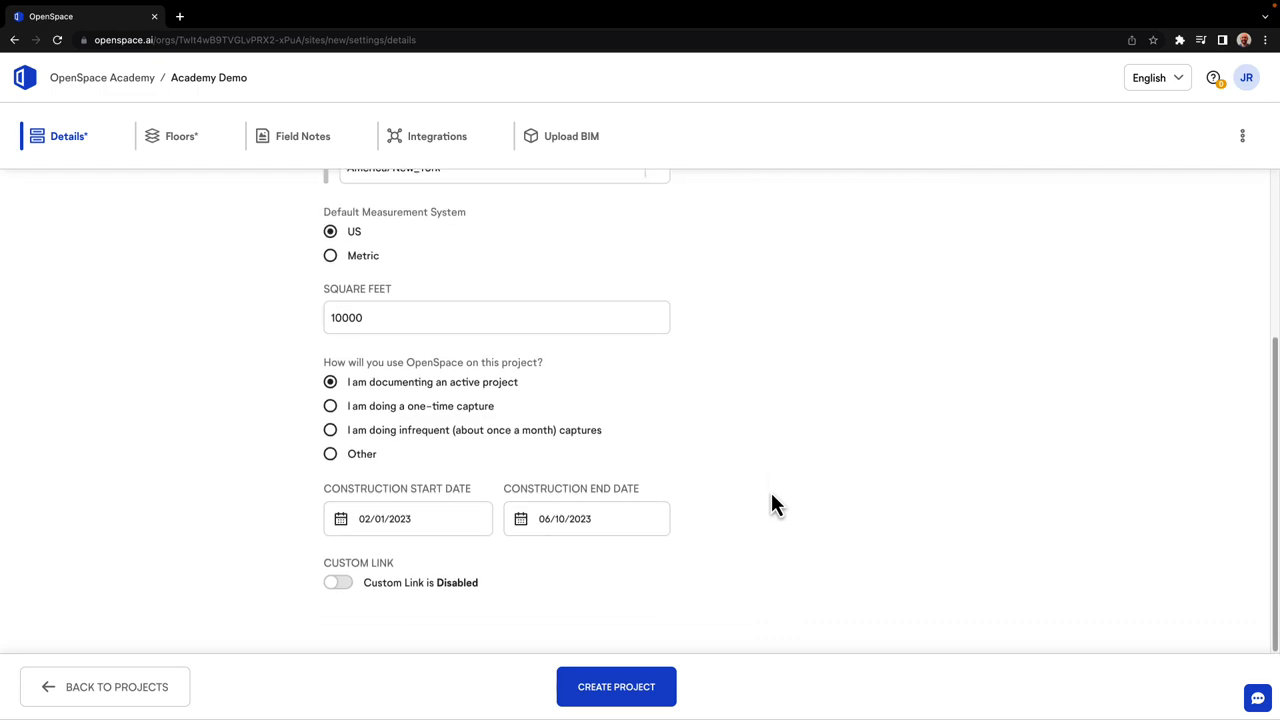
# Enable a custom link with ID 'mydemoproject', create the project, and continue to floors setup
pyautogui.click(338, 582)
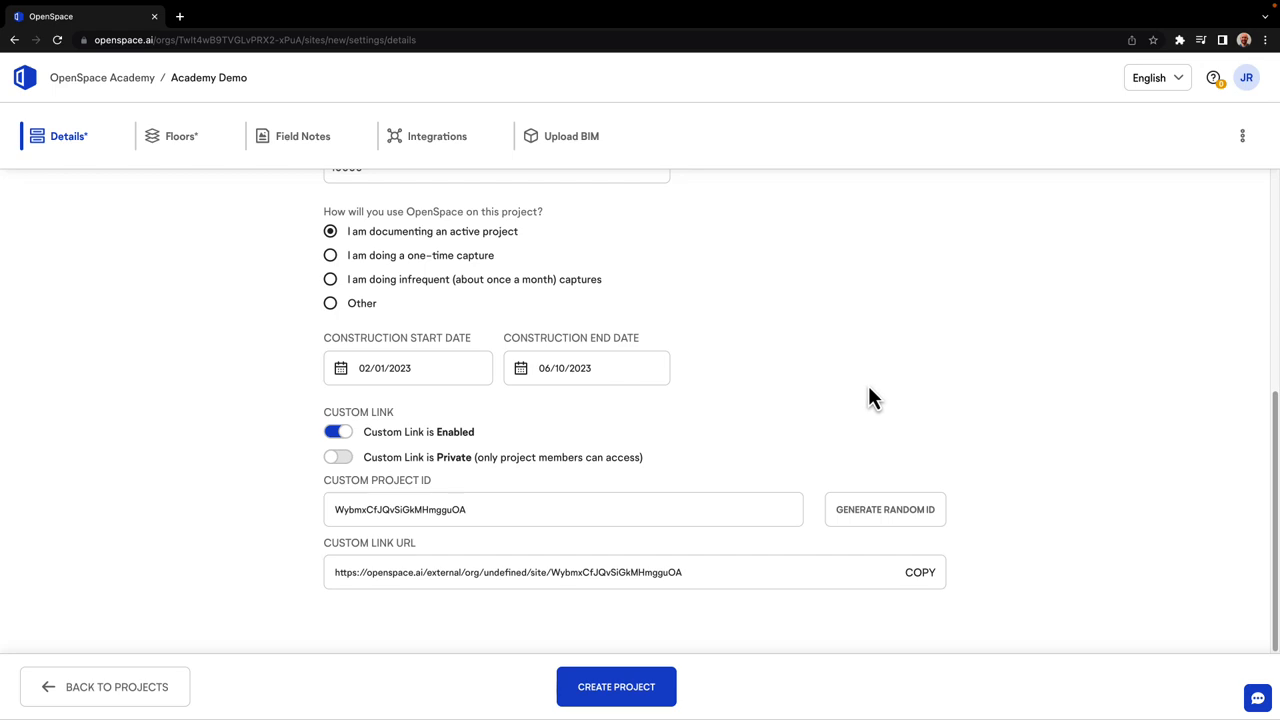
pyautogui.click(562, 509)
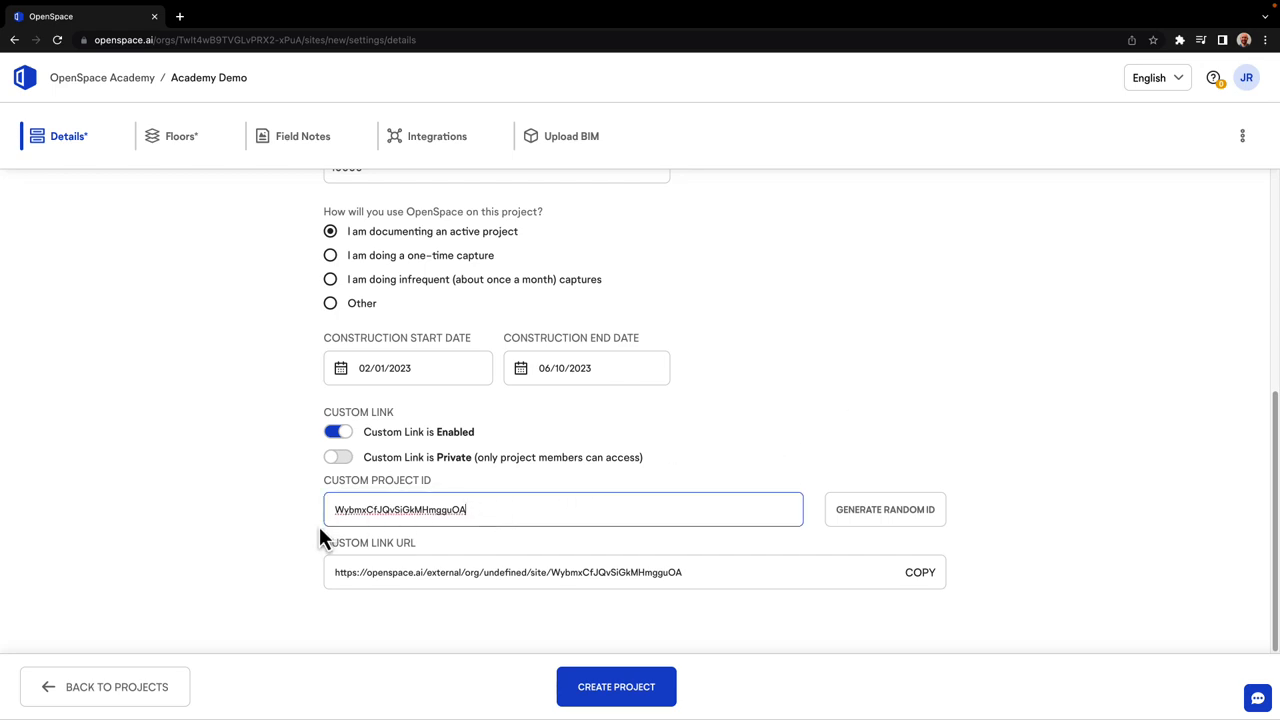
pyautogui.write('mydemo')
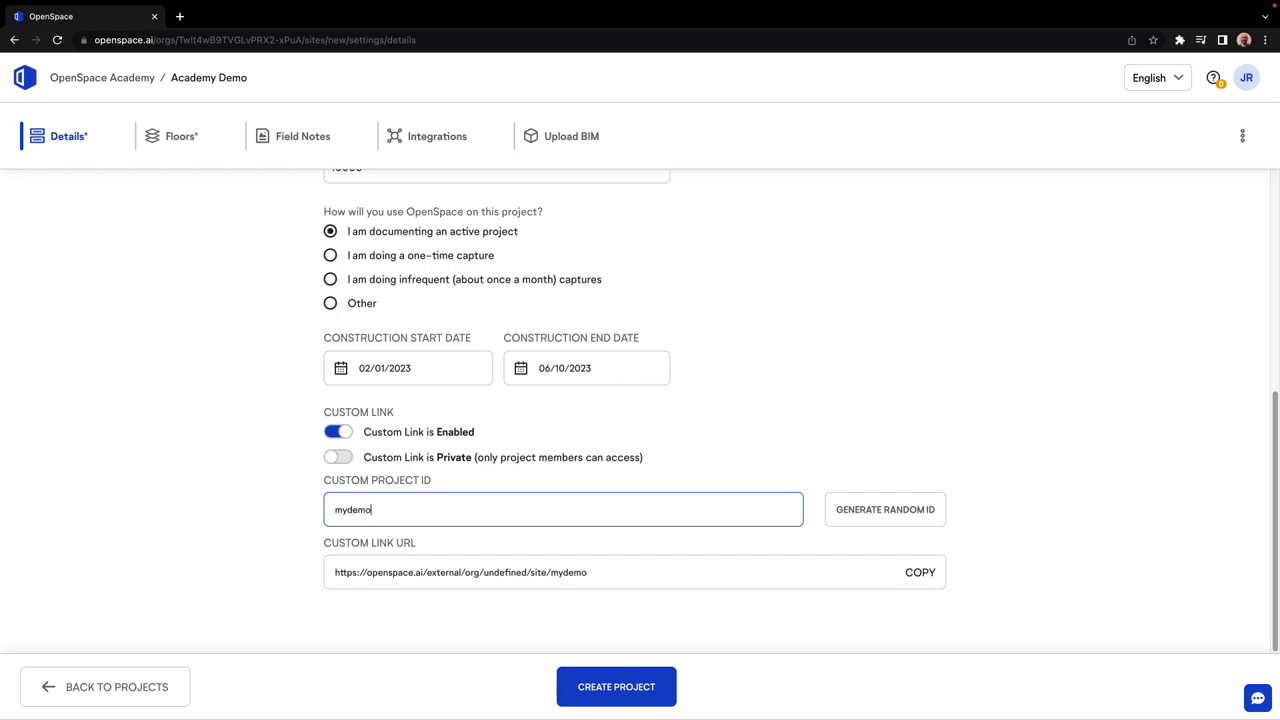
pyautogui.write('project')
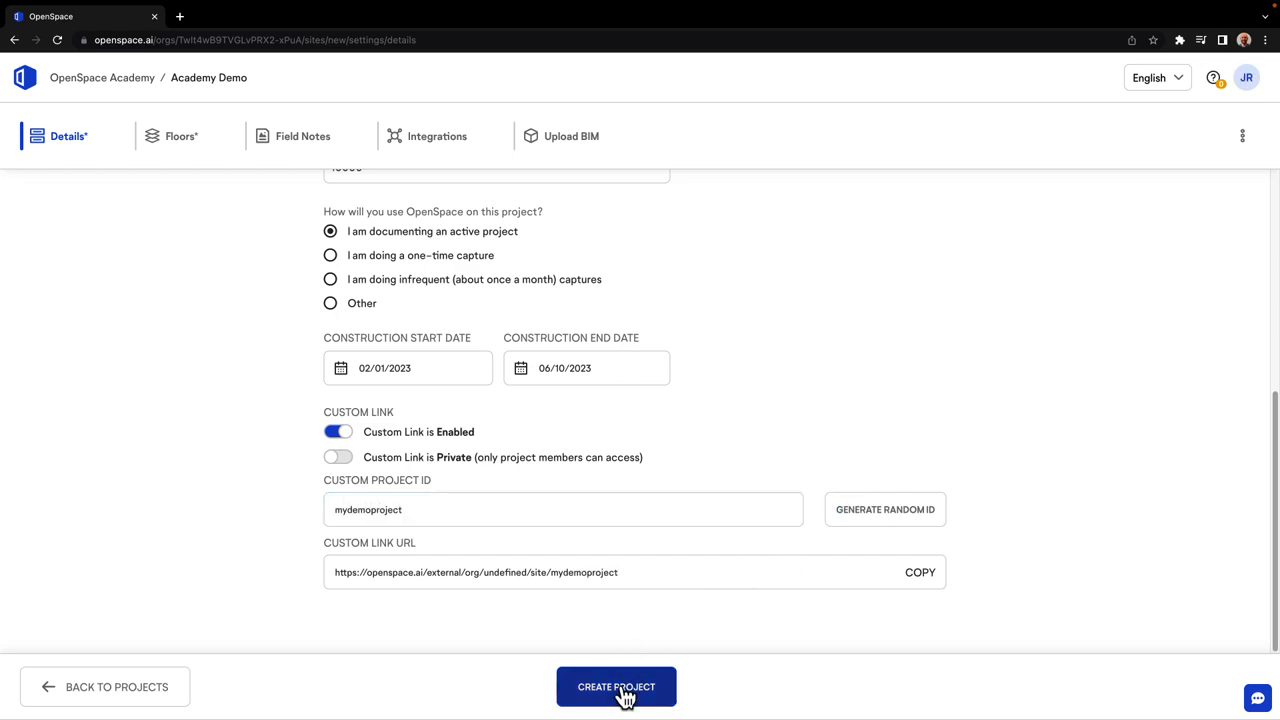
pyautogui.click(616, 687)
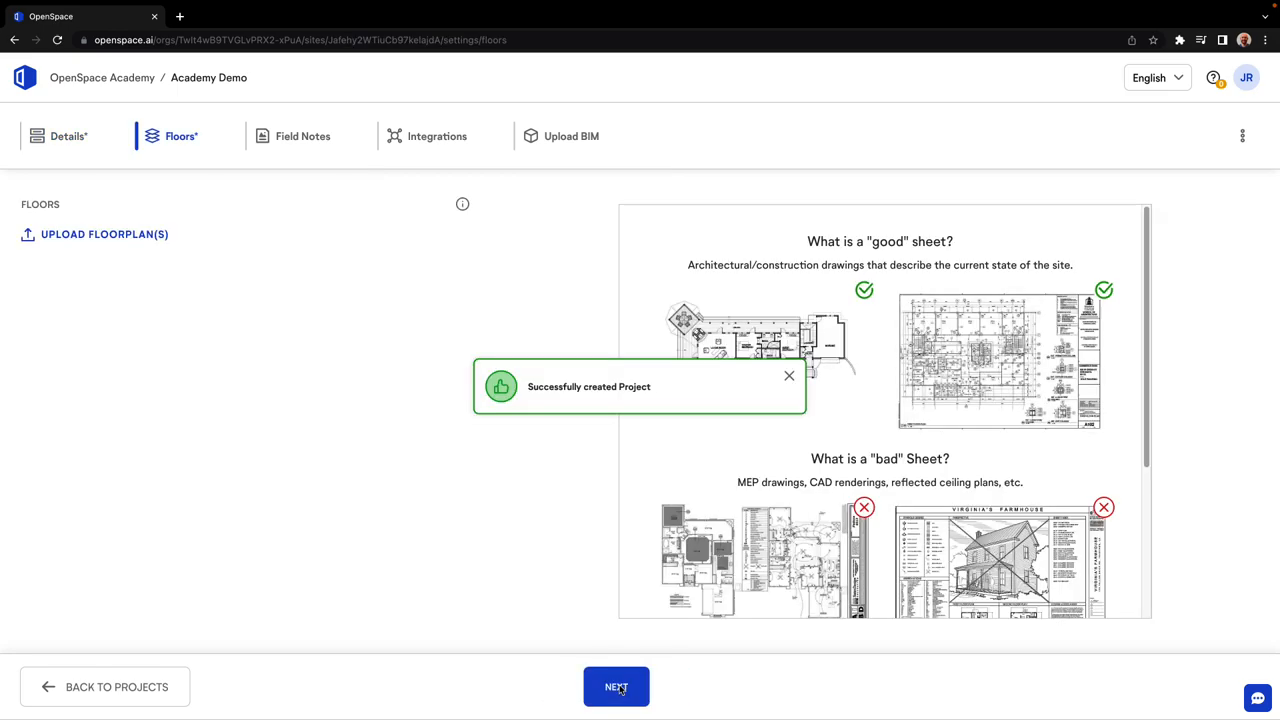
pyautogui.click(789, 376)
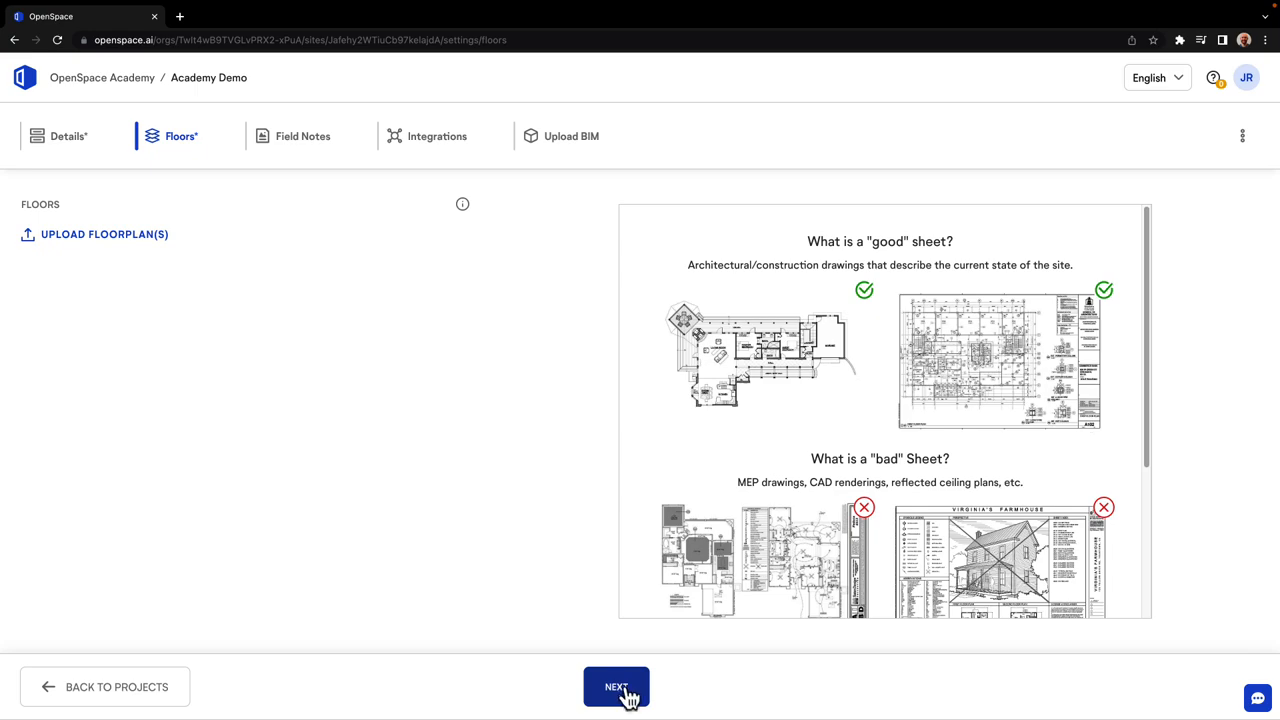
# Upload the five University Project floor plan PDFs and add all five sheets as floors
pyautogui.click(103, 234)
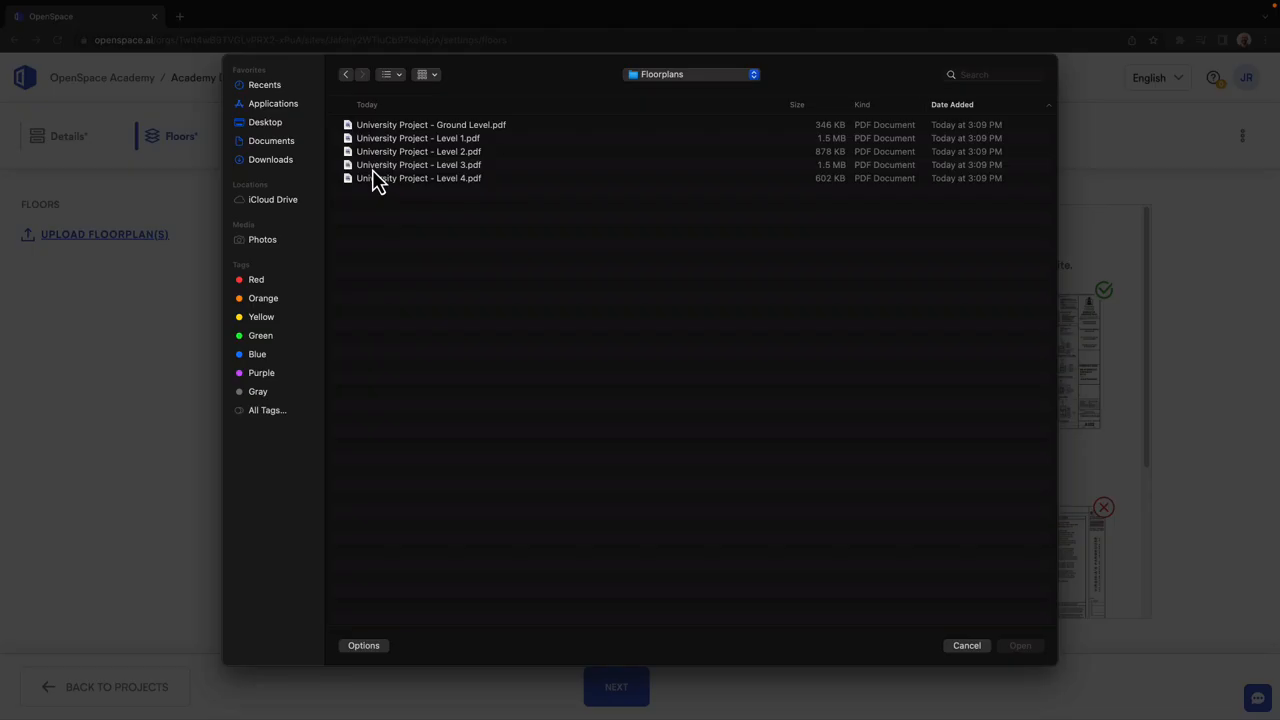
pyautogui.moveTo(474, 218)
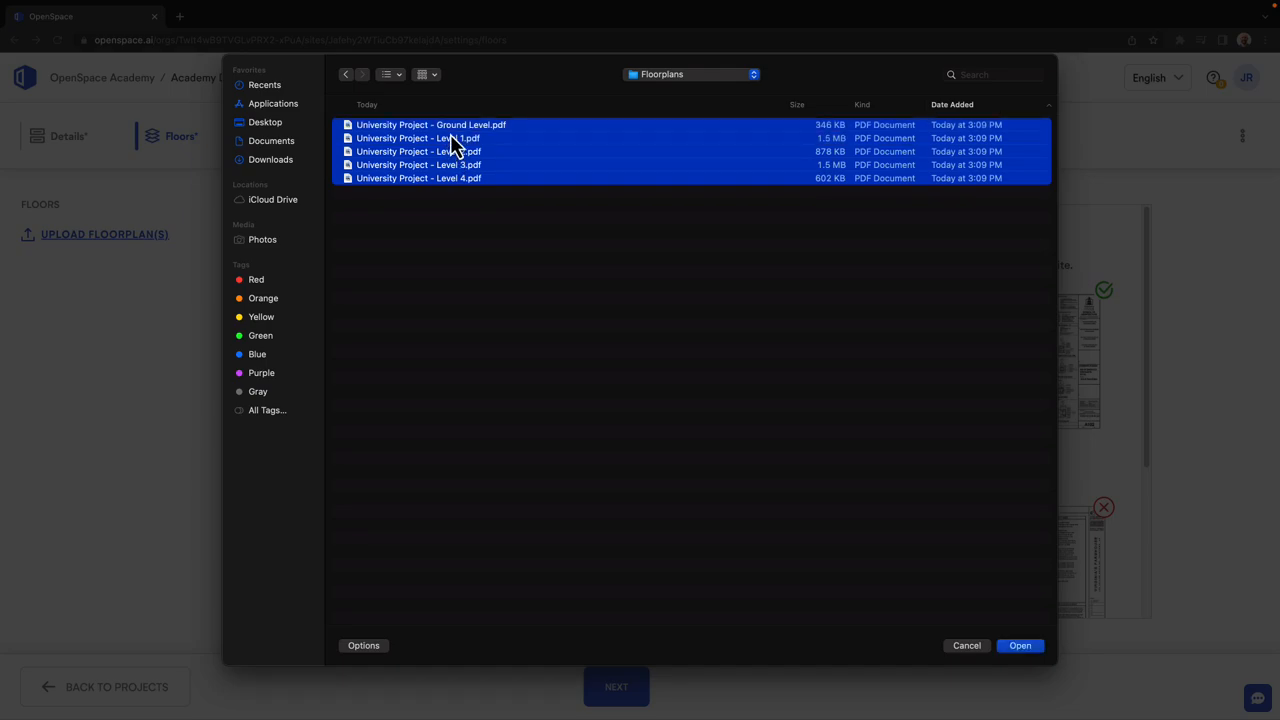
pyautogui.click(1019, 645)
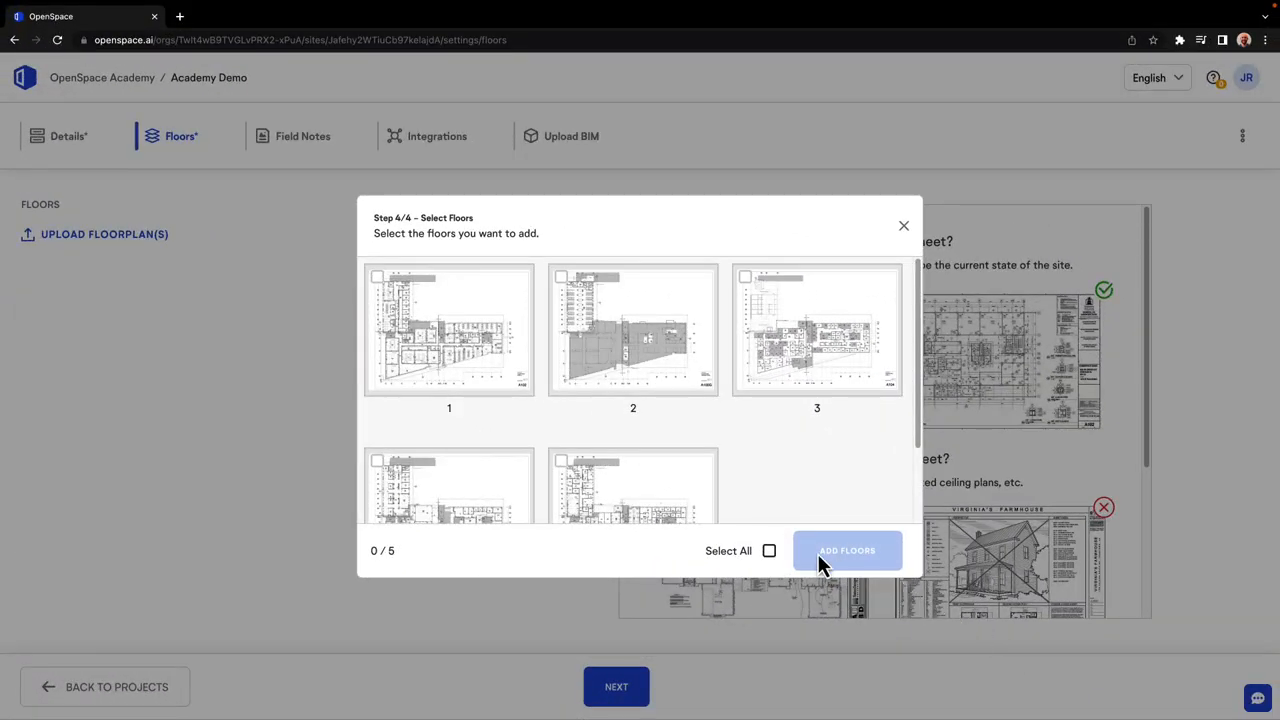
pyautogui.click(769, 550)
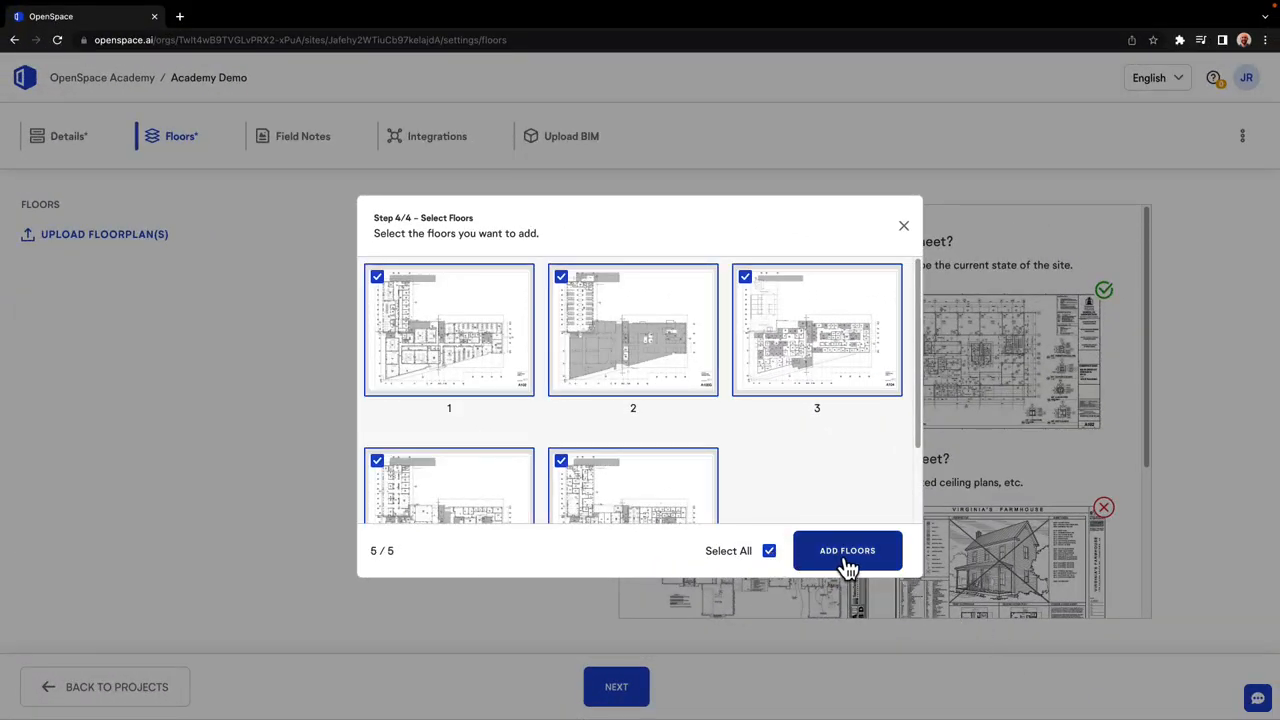
pyautogui.click(847, 550)
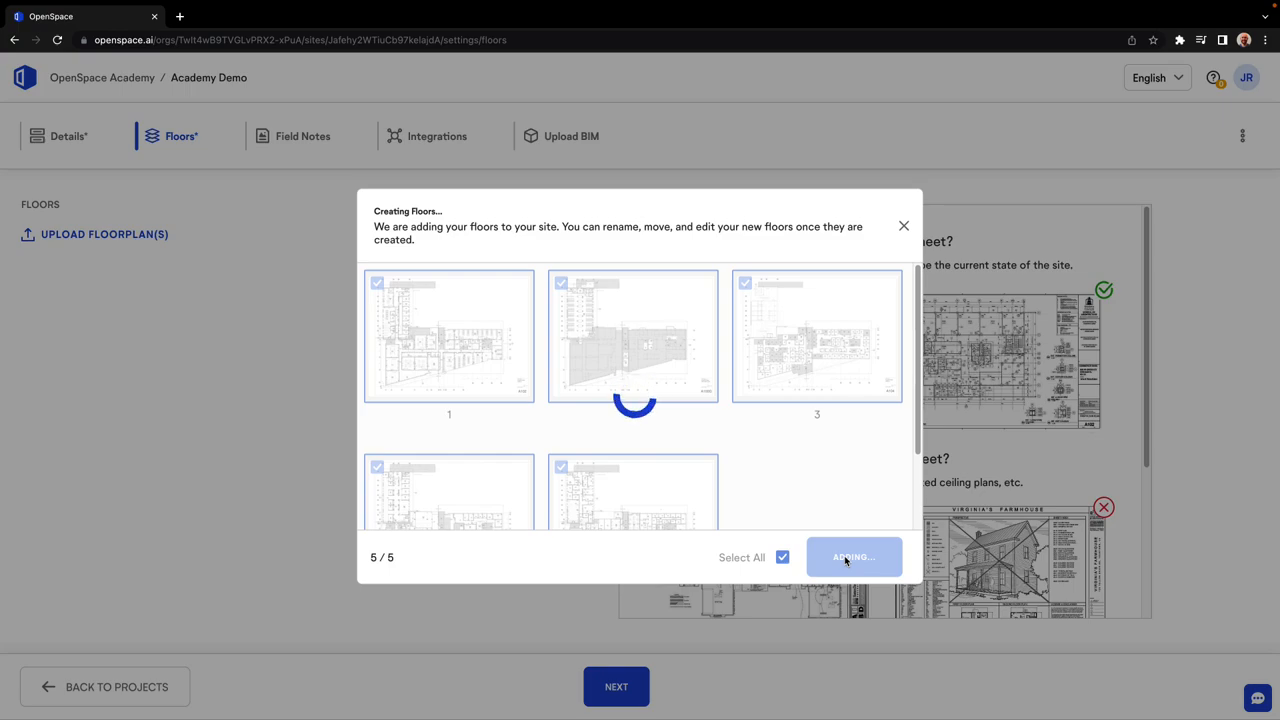